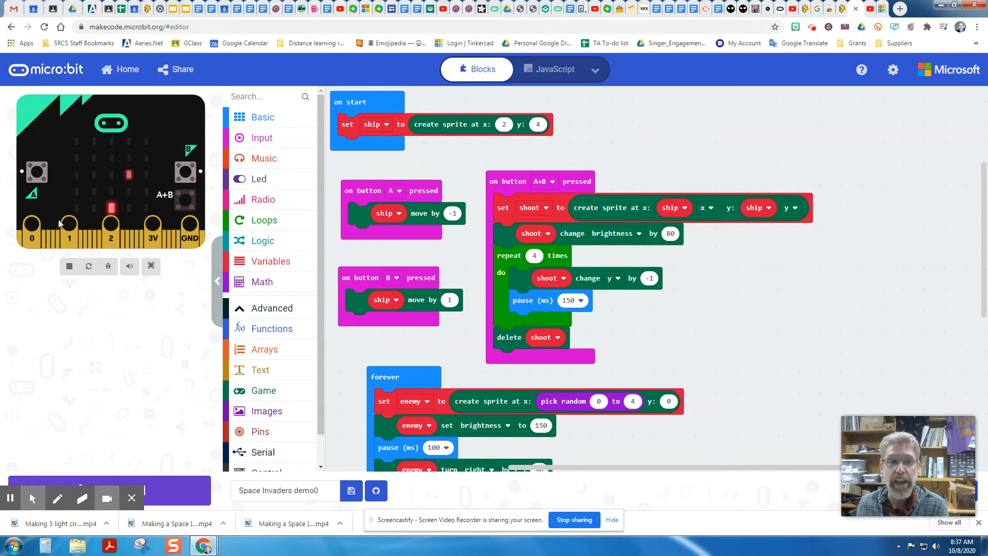
pyautogui.moveTo(151, 222)
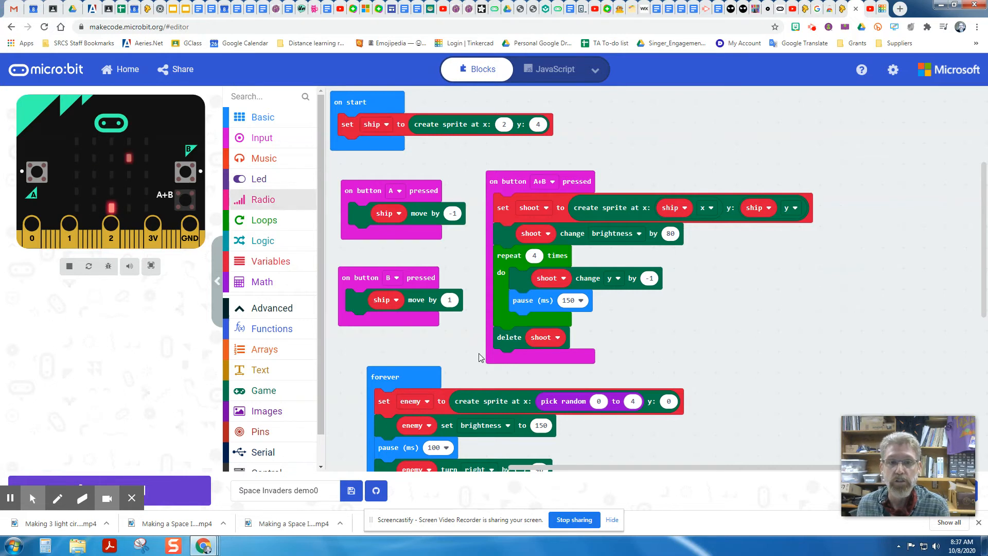
# Drop an empty 'if true then' block from Logic into the forever loop after the enemy repeat loop.
pyautogui.scroll(-3)
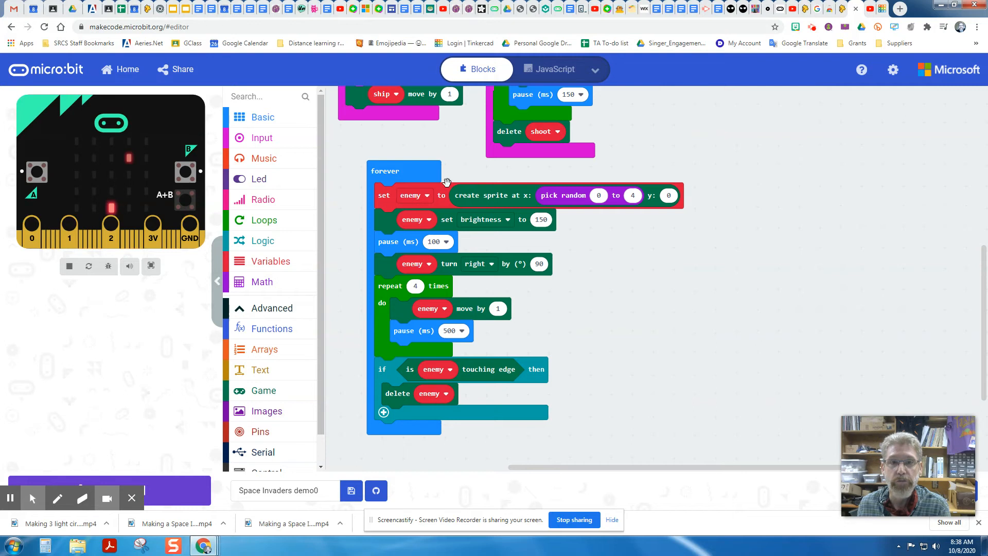
pyautogui.moveTo(750, 230)
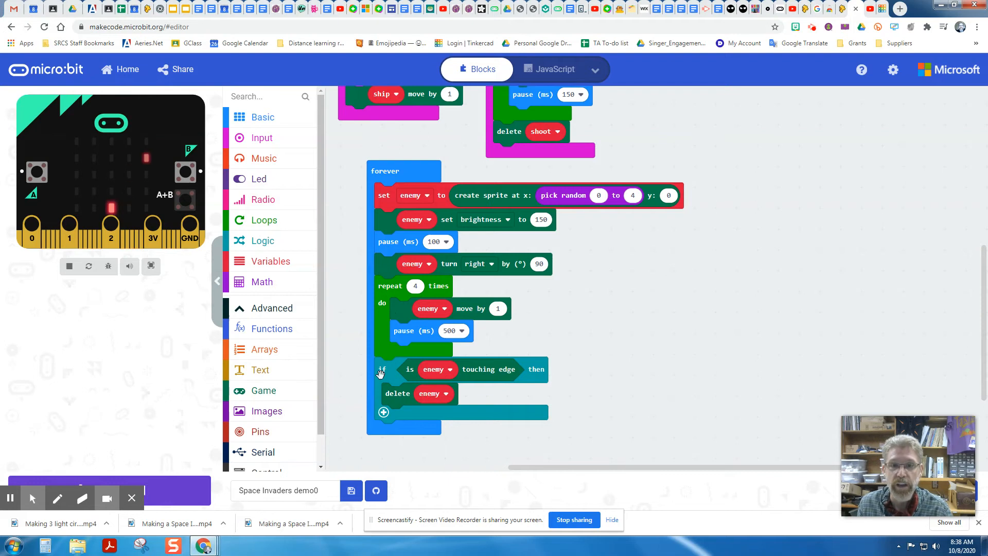
pyautogui.moveTo(493, 374)
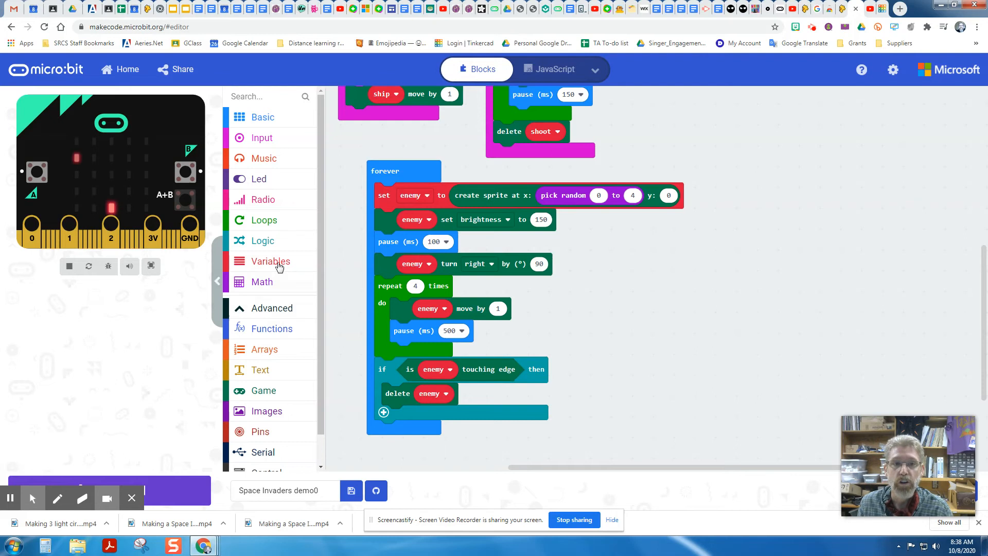
pyautogui.click(262, 241)
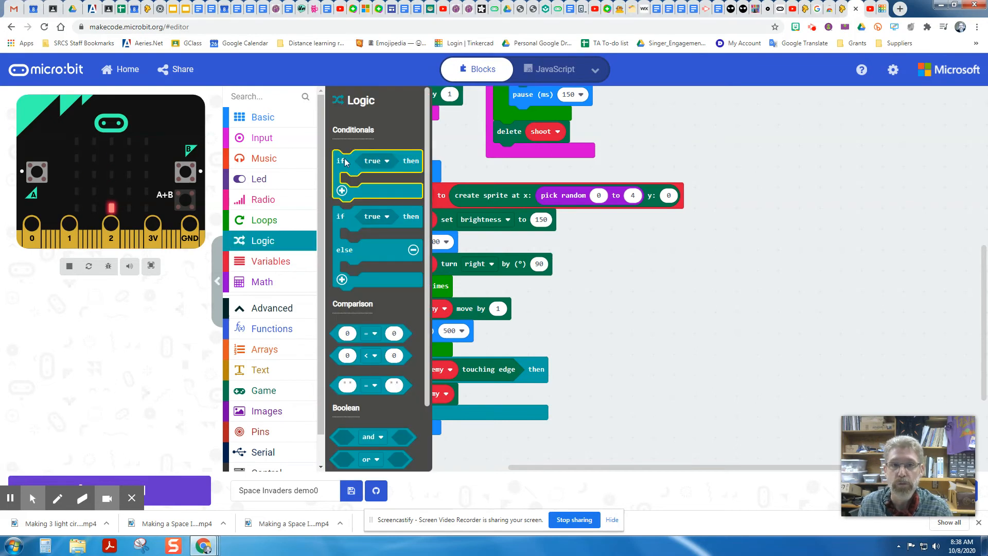
pyautogui.moveTo(340, 161); pyautogui.dragTo(466, 183)
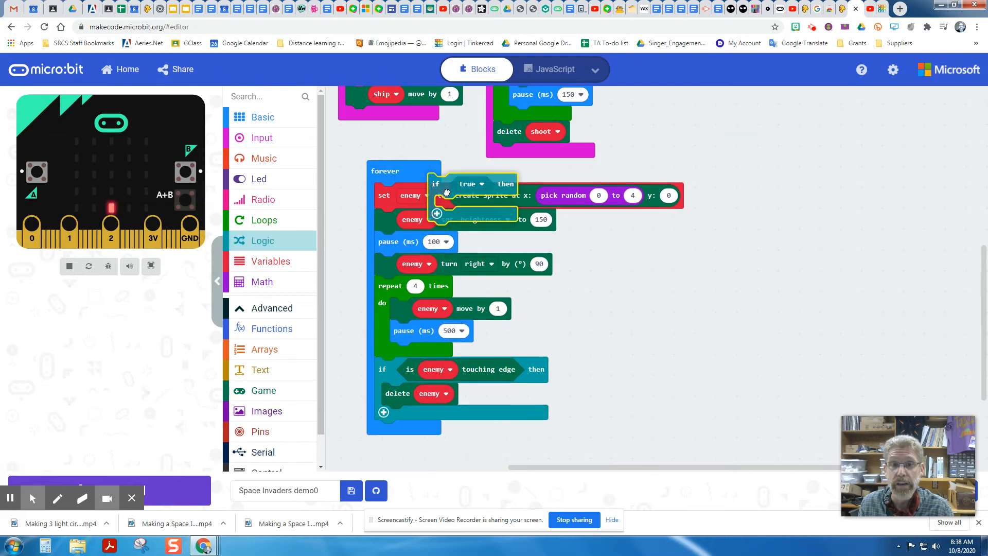
pyautogui.moveTo(466, 189); pyautogui.dragTo(623, 287)
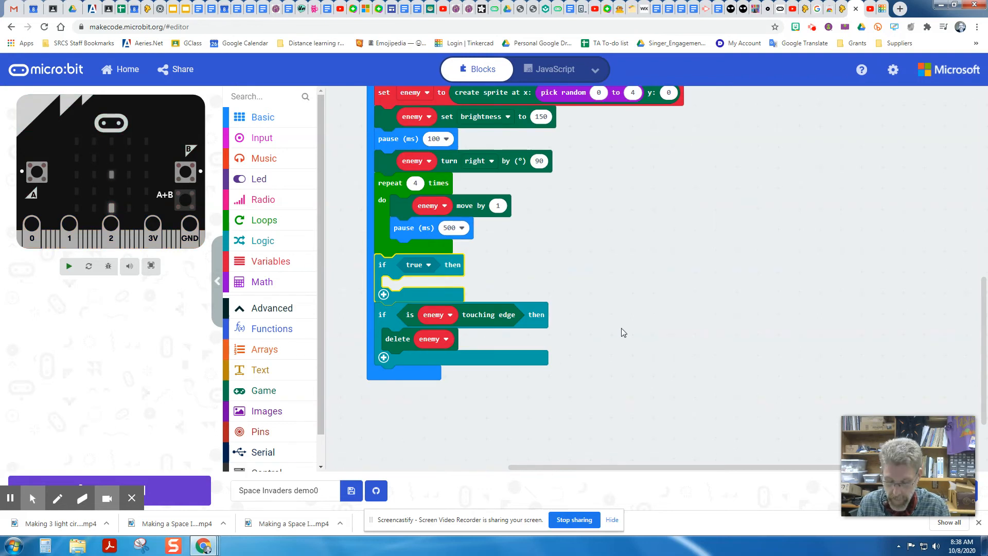
pyautogui.click(69, 265)
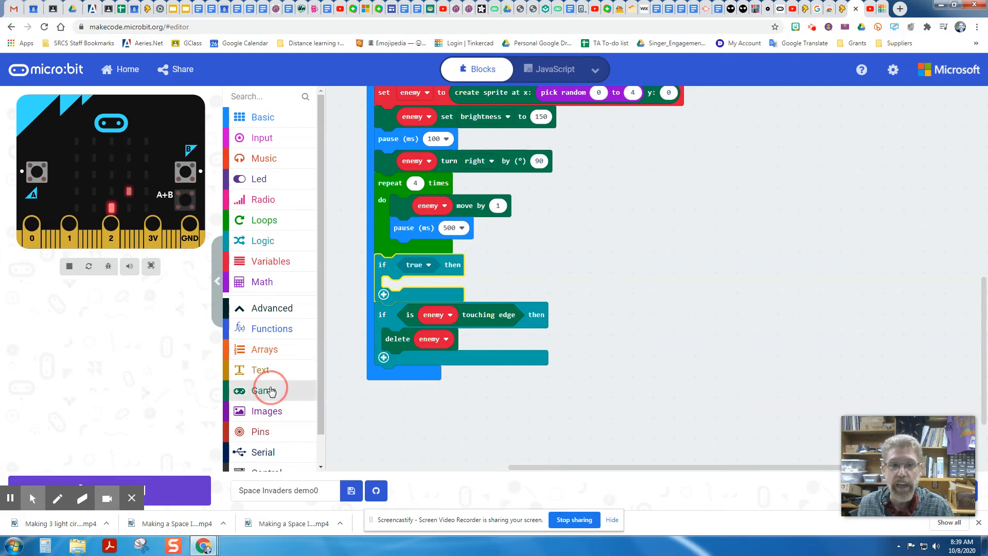
# Fill the new if with Game's 'is sprite touching' check set to test the enemy sprite.
pyautogui.click(263, 390)
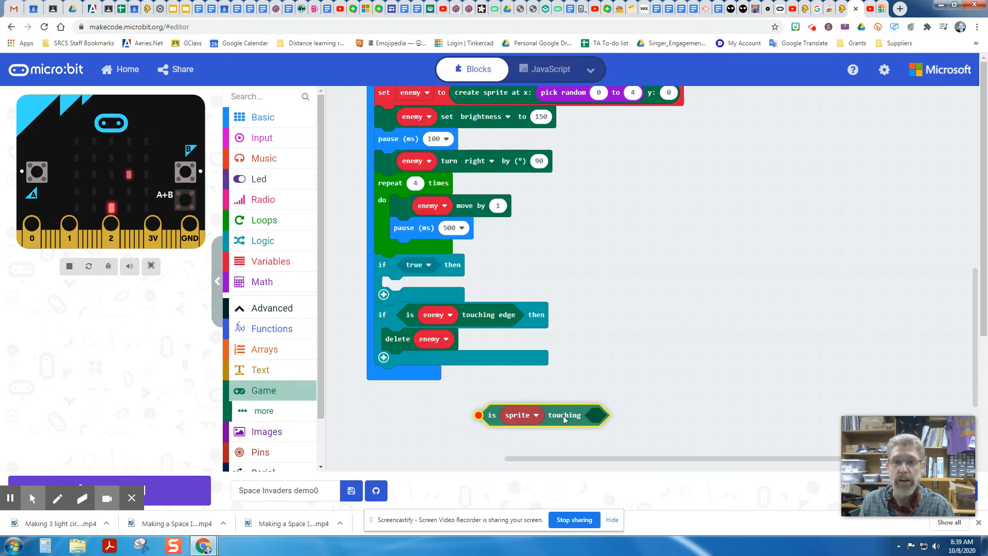
pyautogui.moveTo(517, 415); pyautogui.dragTo(549, 328)
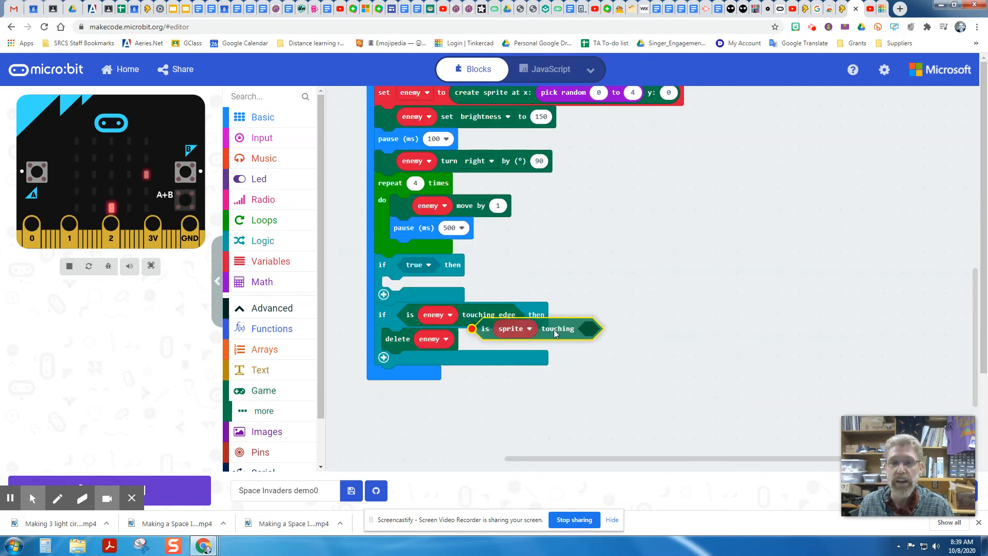
pyautogui.moveTo(535, 328); pyautogui.dragTo(441, 271)
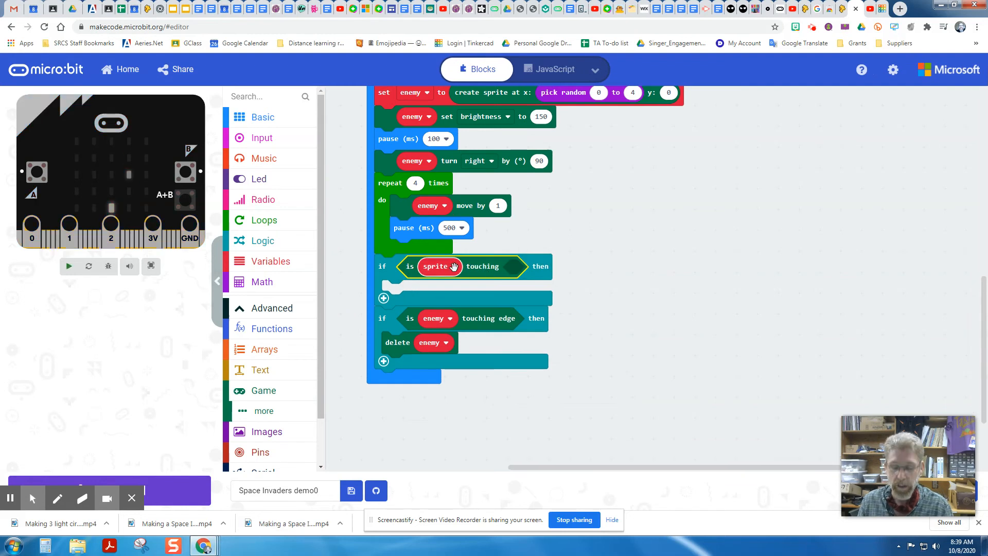
pyautogui.click(440, 265)
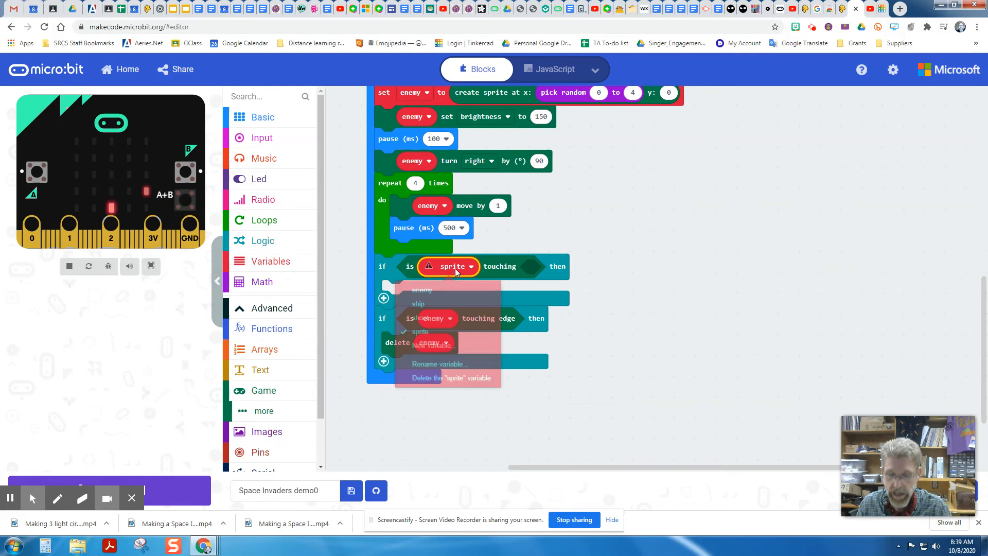
pyautogui.click(422, 290)
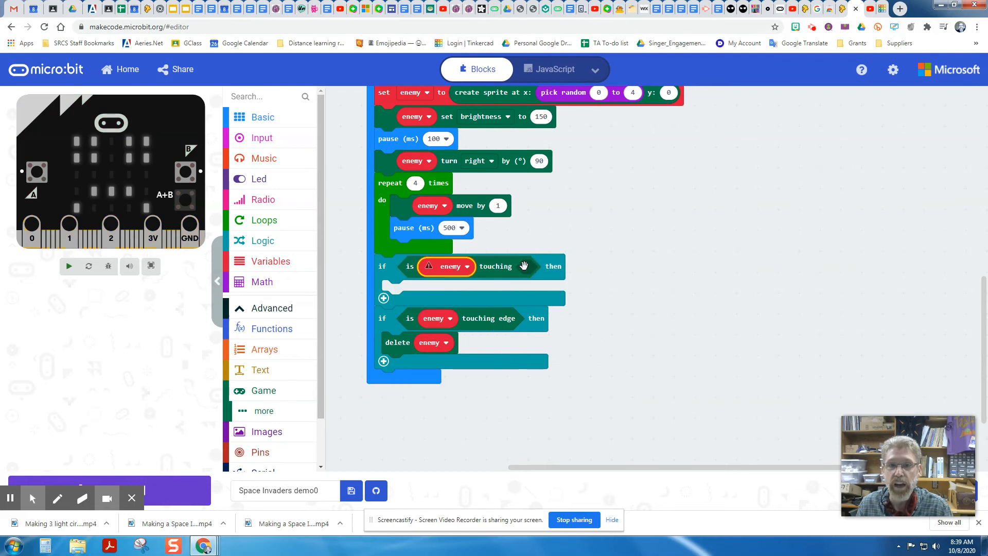
# Drop the ship variable into the touching slot so the check reads 'enemy touching ship'.
pyautogui.click(69, 265)
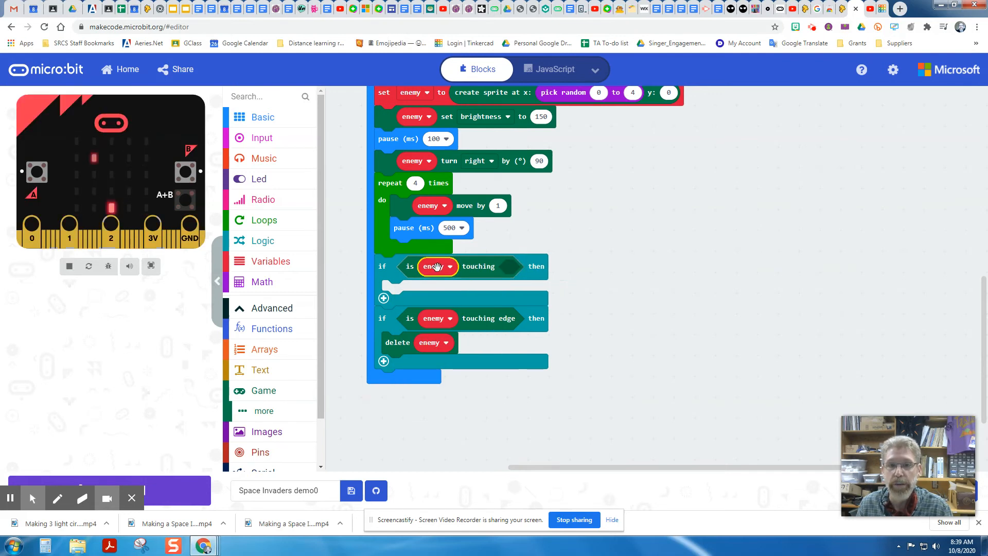
pyautogui.click(69, 266)
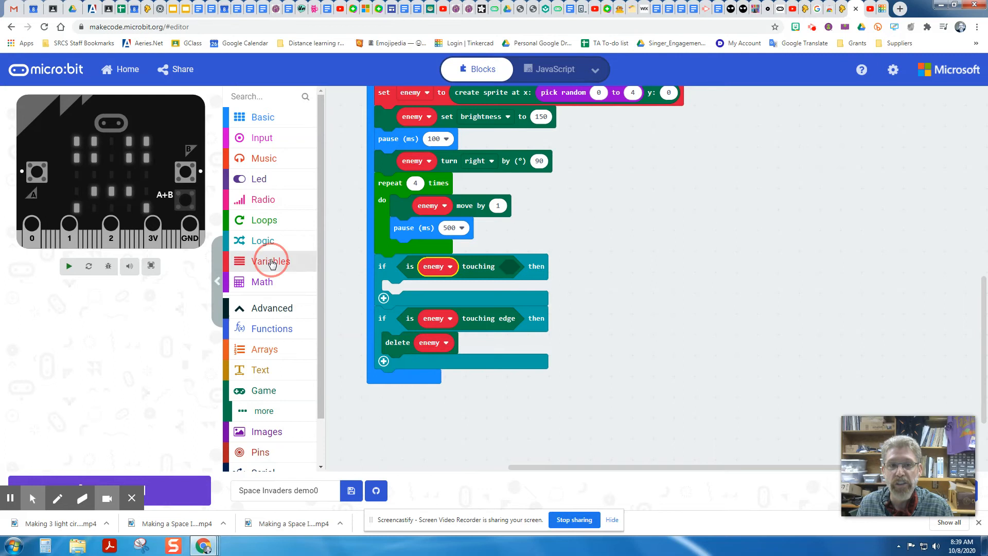
pyautogui.click(270, 261)
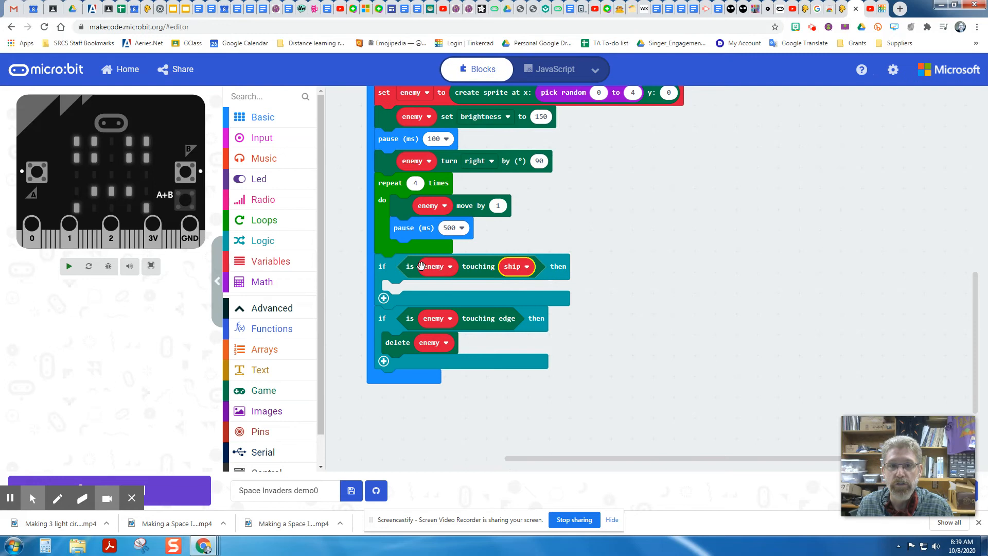
pyautogui.click(68, 265)
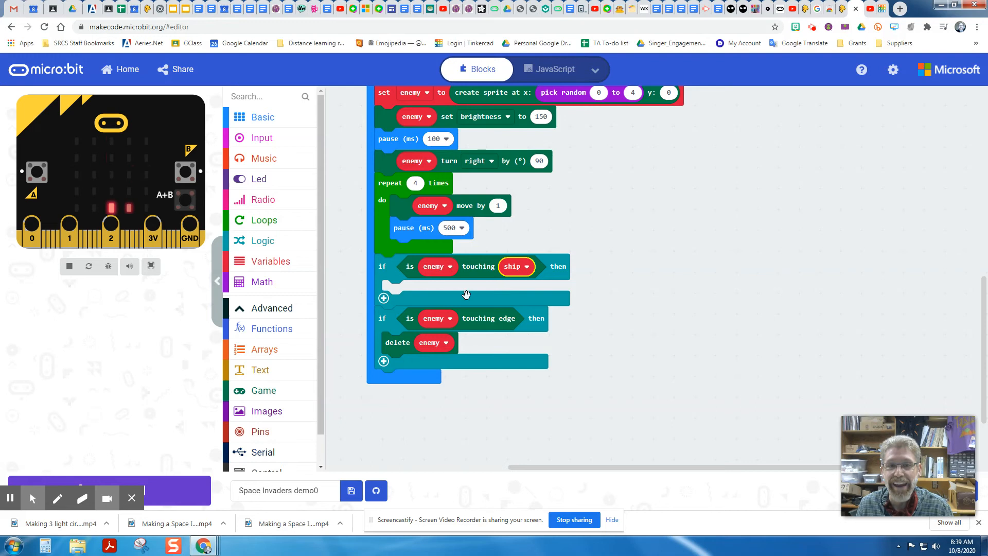
pyautogui.moveTo(264, 366)
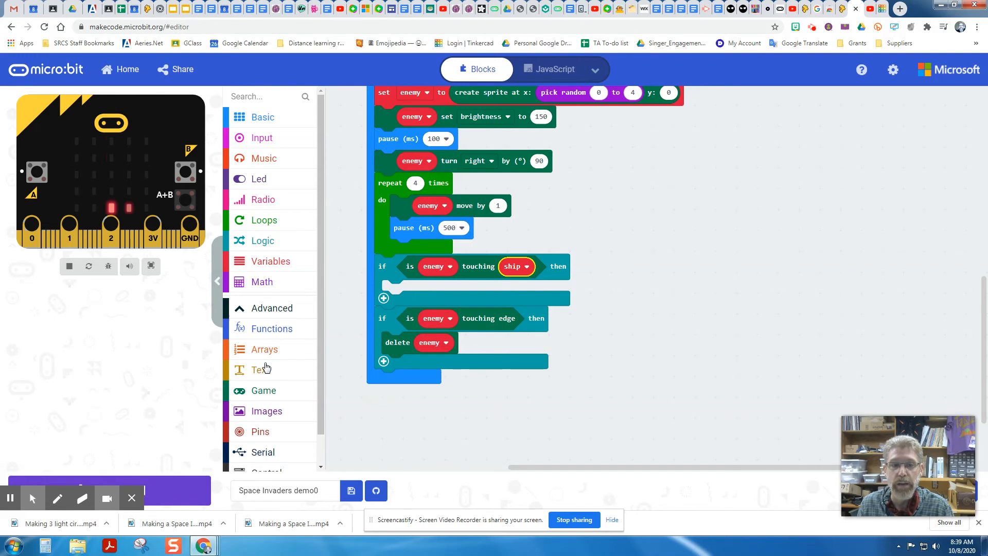
# Place a 'game over' block inside the enemy-touching-ship conditional.
pyautogui.click(262, 391)
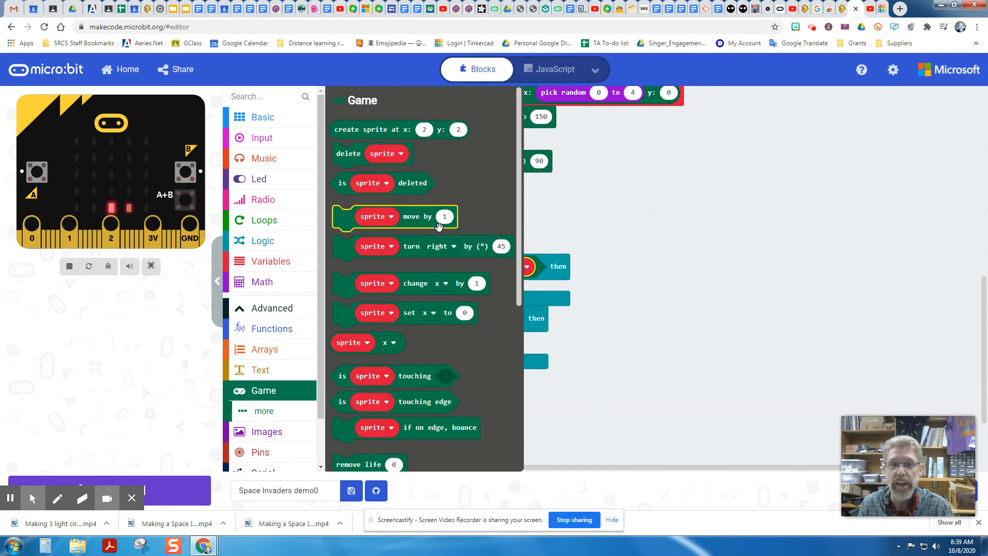
pyautogui.scroll(-3)
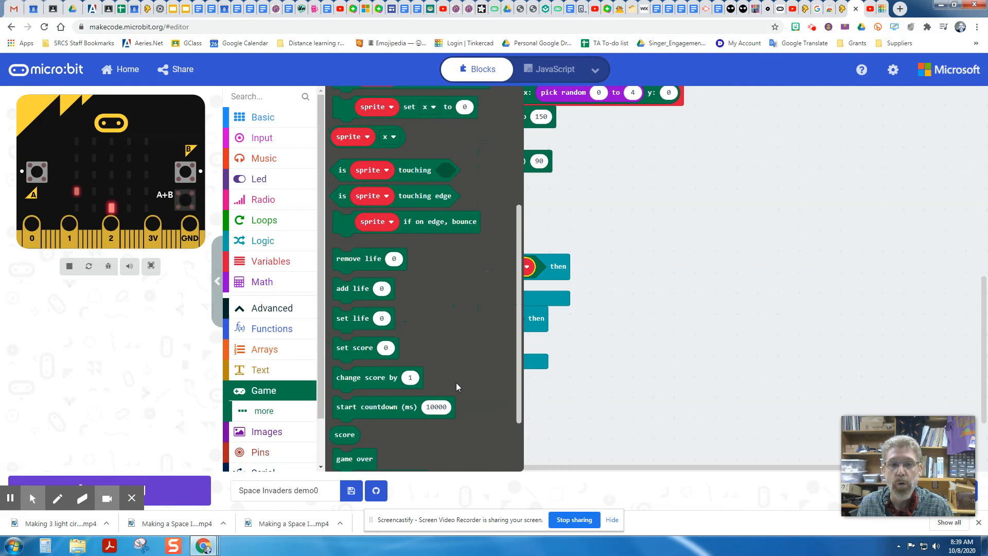
pyautogui.scroll(-3)
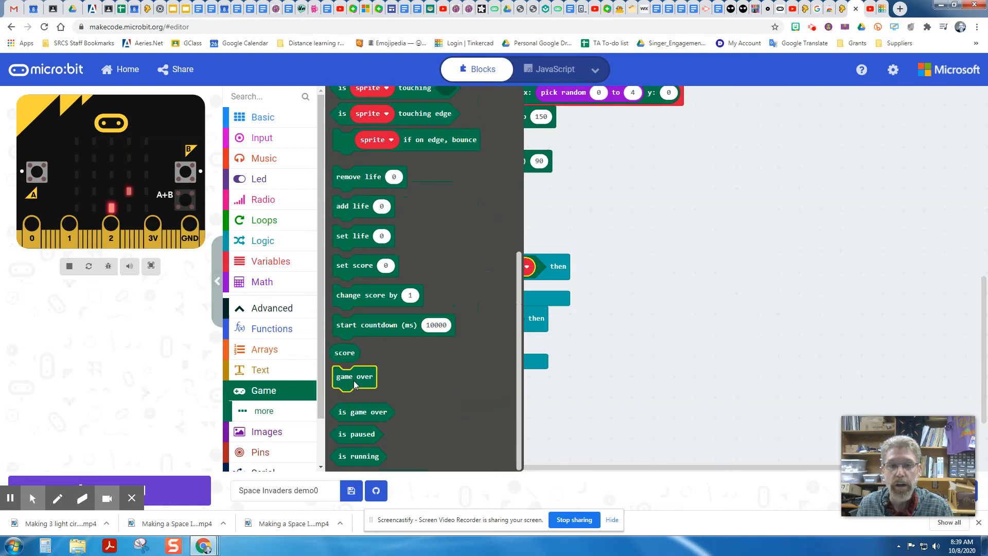
pyautogui.moveTo(354, 377); pyautogui.dragTo(431, 286)
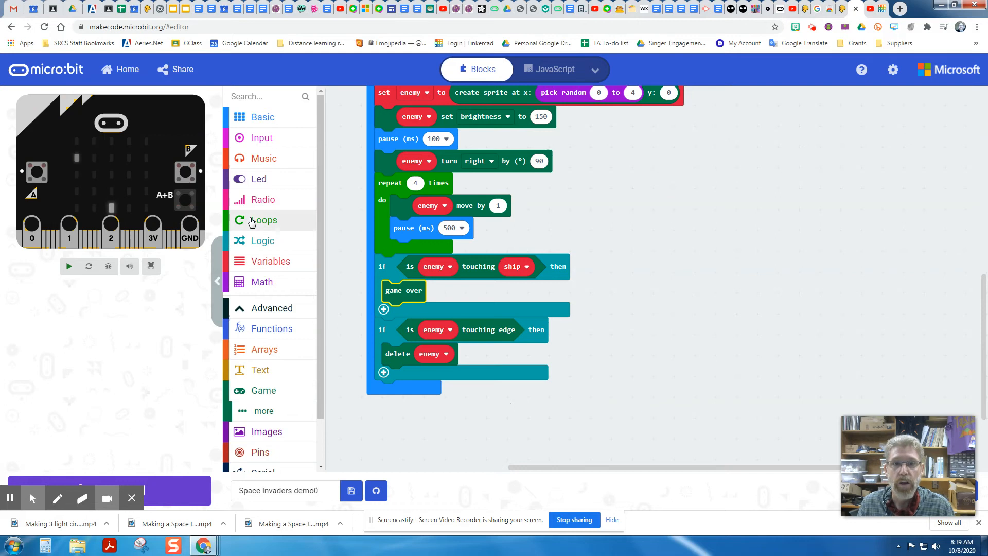
pyautogui.click(69, 266)
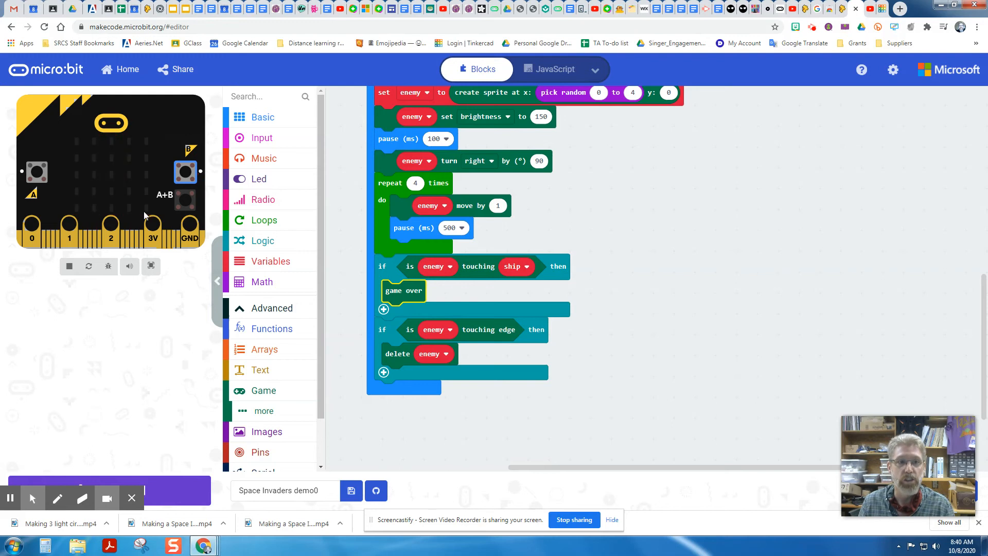
# Stop and restart the simulator to run Space Invaders with the new collision ending.
pyautogui.click(69, 266)
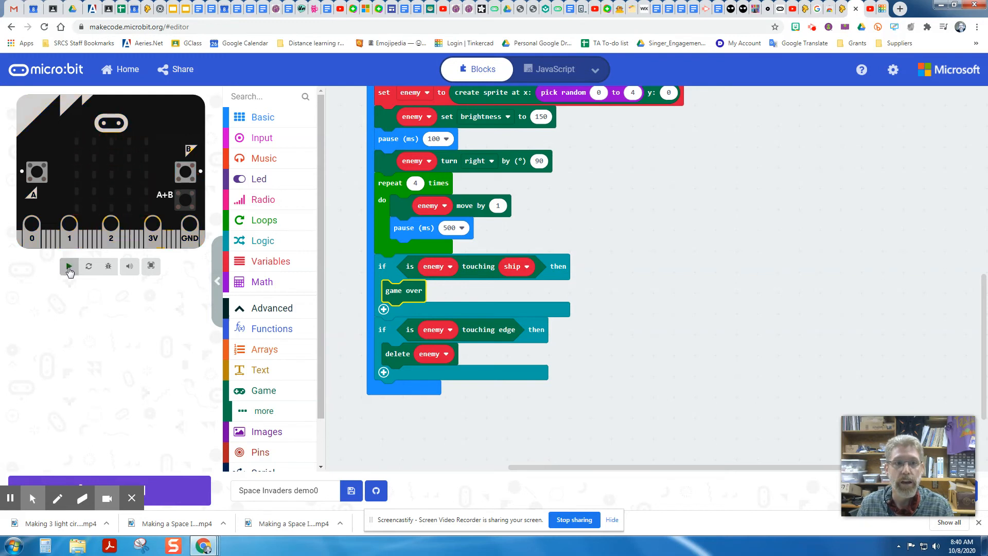
pyautogui.click(69, 266)
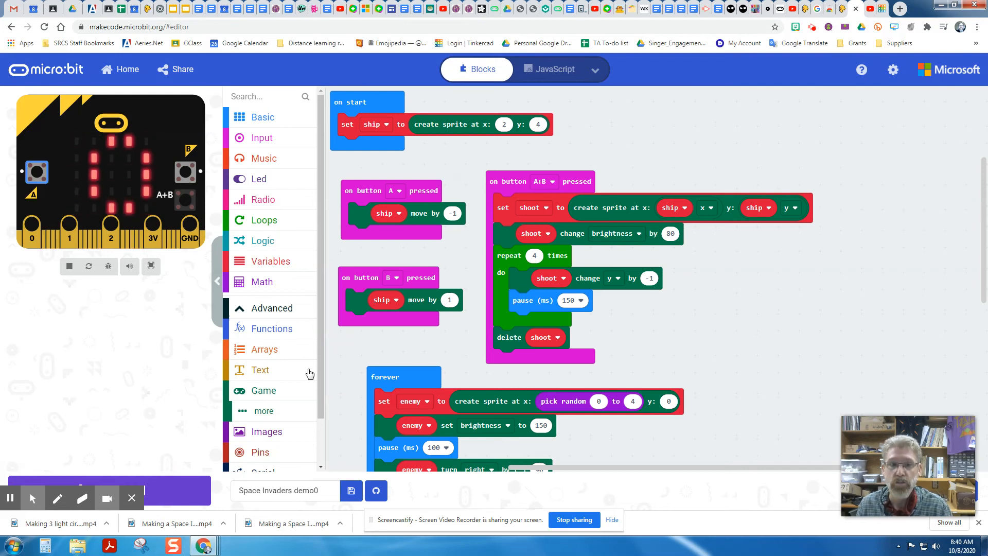
# Keep 'set score 0' in the on start block beneath the ship sprite creation.
pyautogui.click(263, 390)
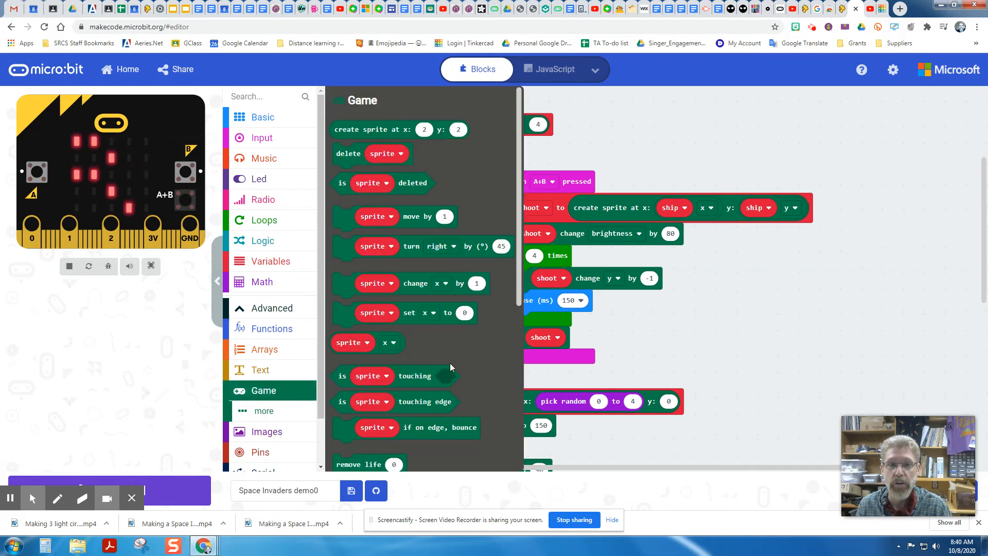
pyautogui.scroll(-3)
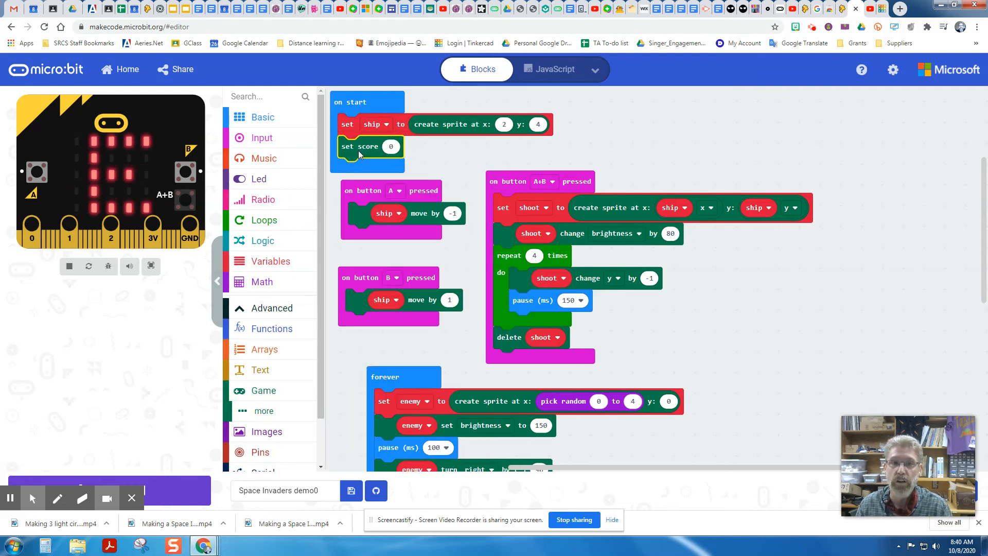
pyautogui.click(68, 266)
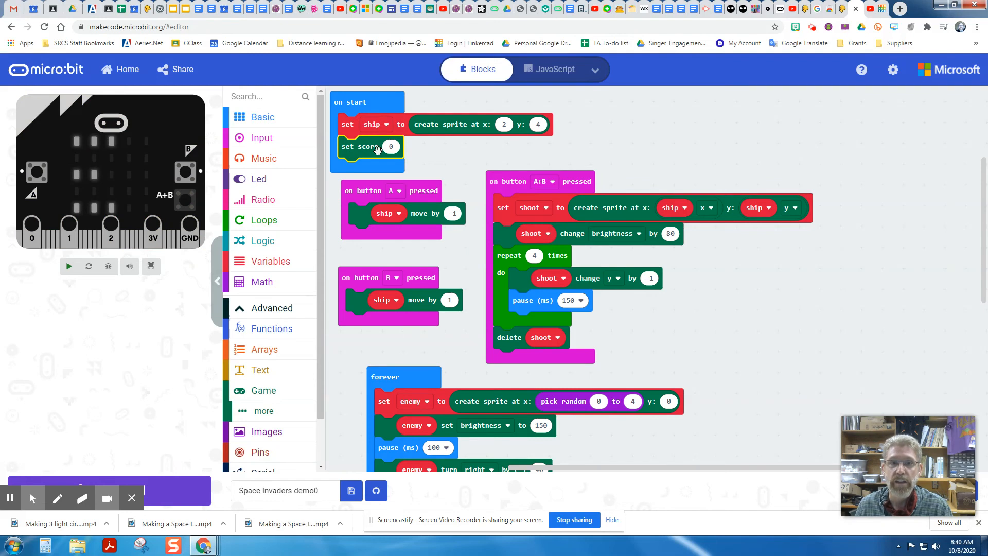
pyautogui.click(68, 265)
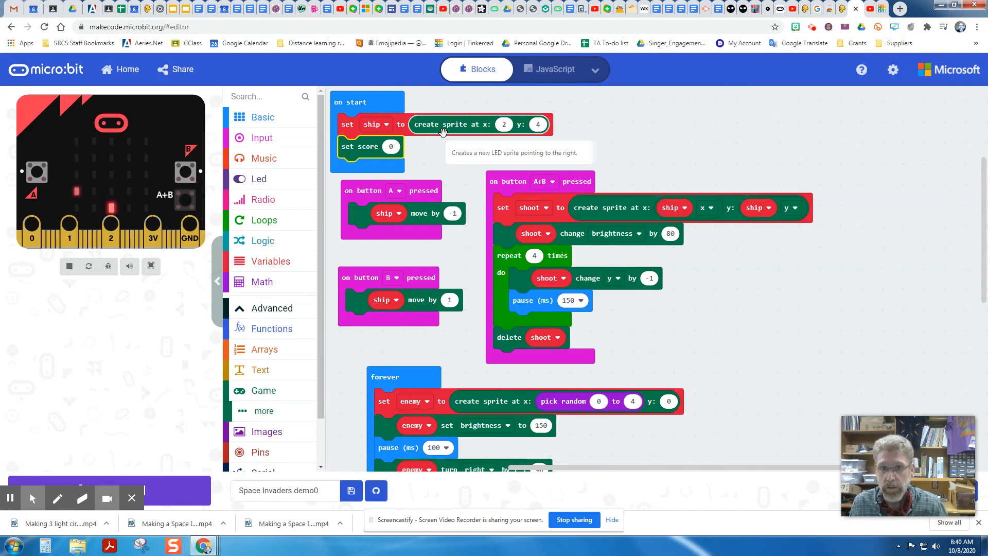
pyautogui.moveTo(341, 101)
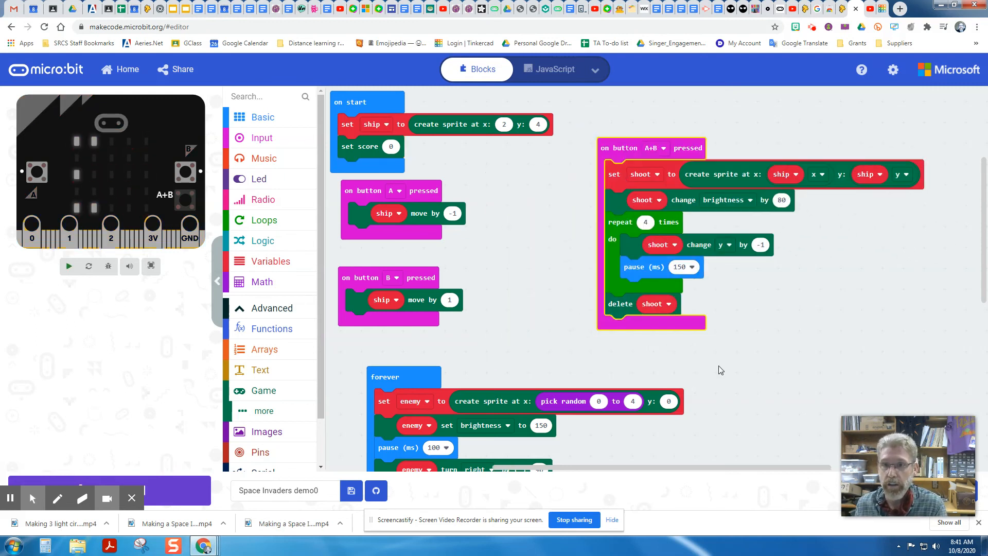
pyautogui.click(68, 266)
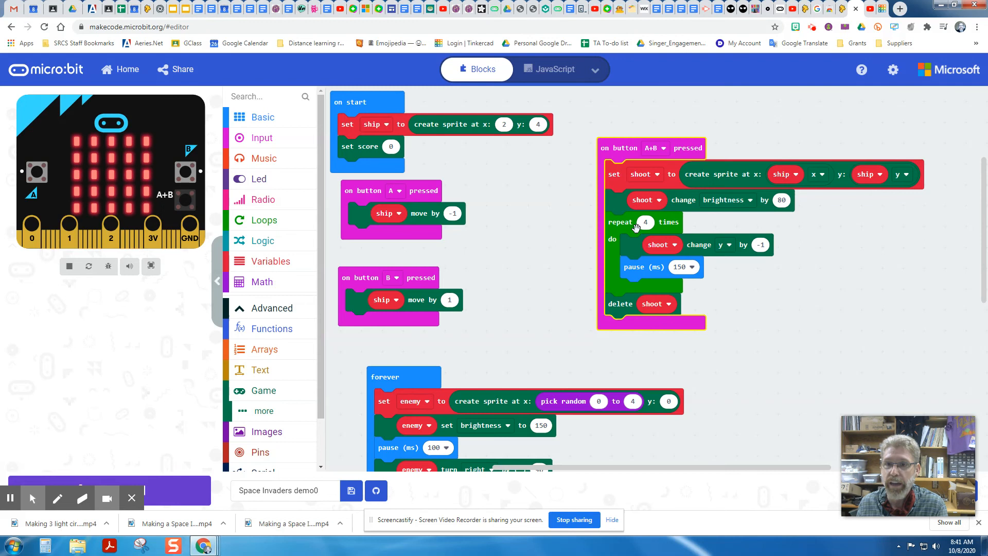
pyautogui.moveTo(656, 275)
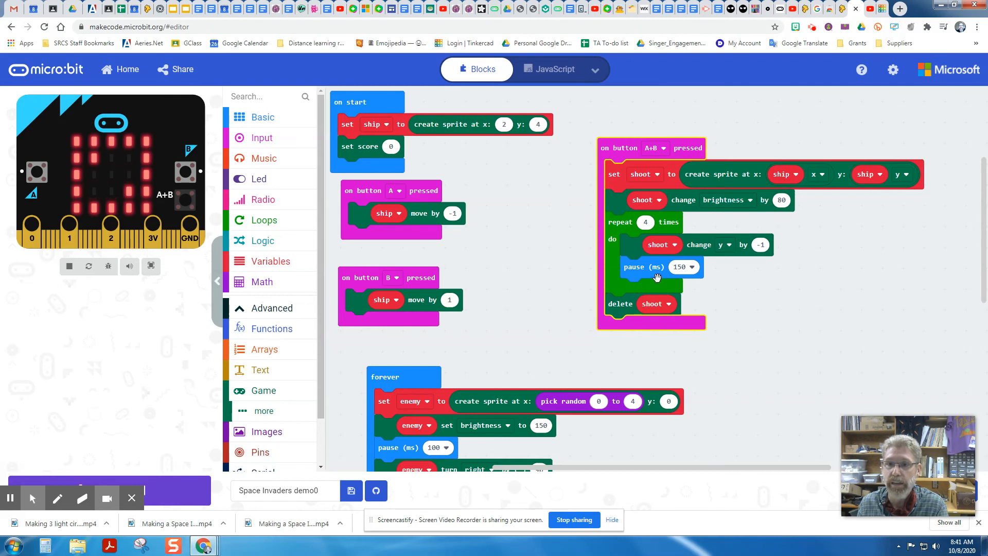
pyautogui.moveTo(633, 144)
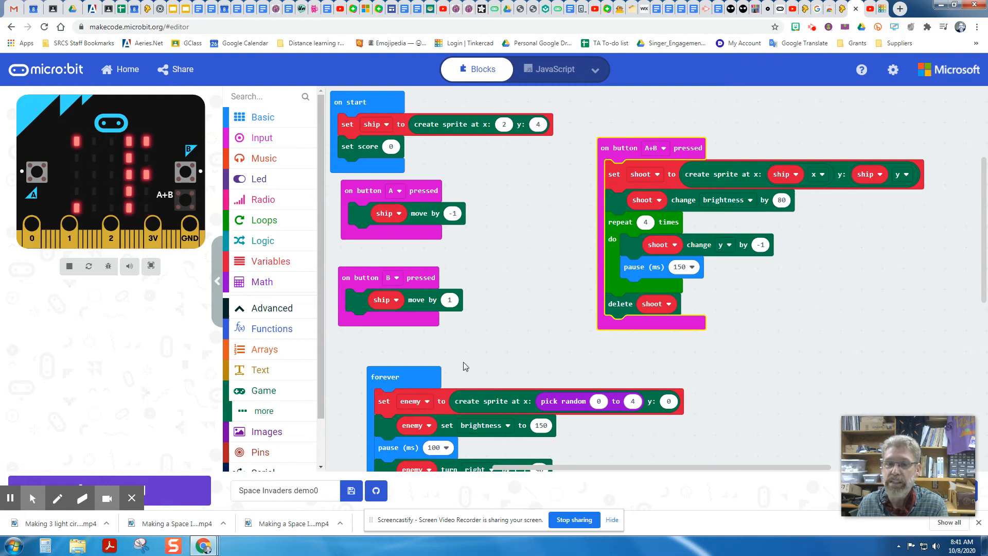
pyautogui.scroll(-3)
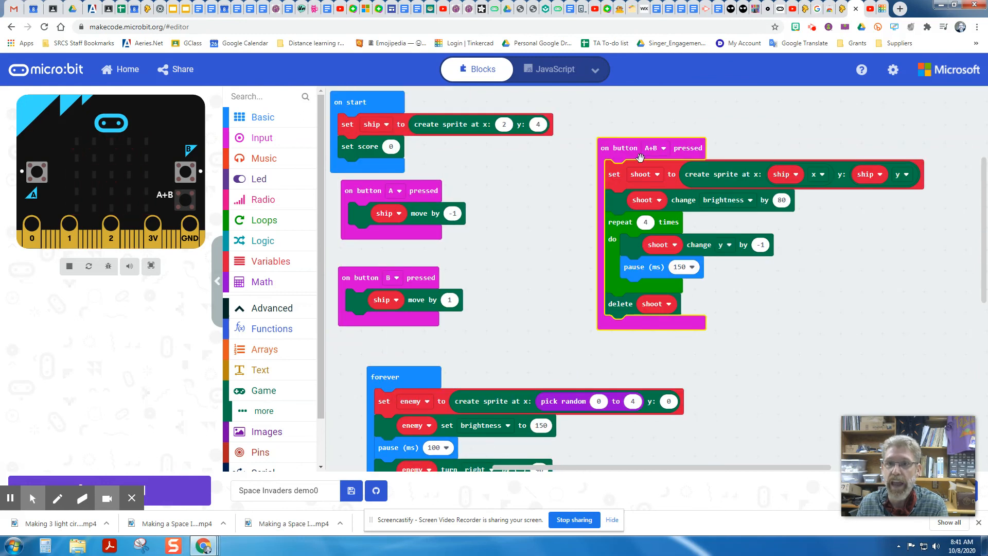
pyautogui.moveTo(623, 214)
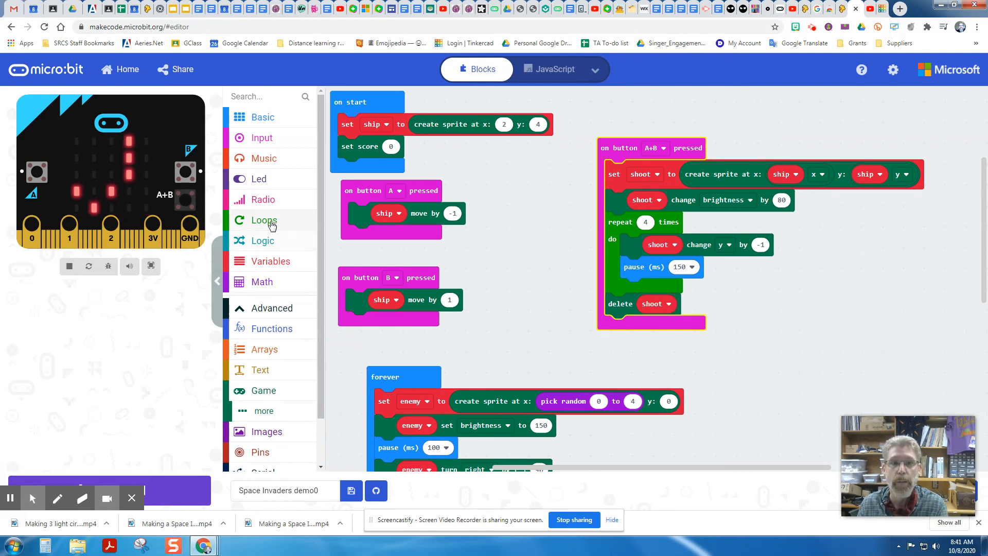
# Add an 'if then' after the pause in the shooting loop holding an 'is sprite touching' check.
pyautogui.click(262, 241)
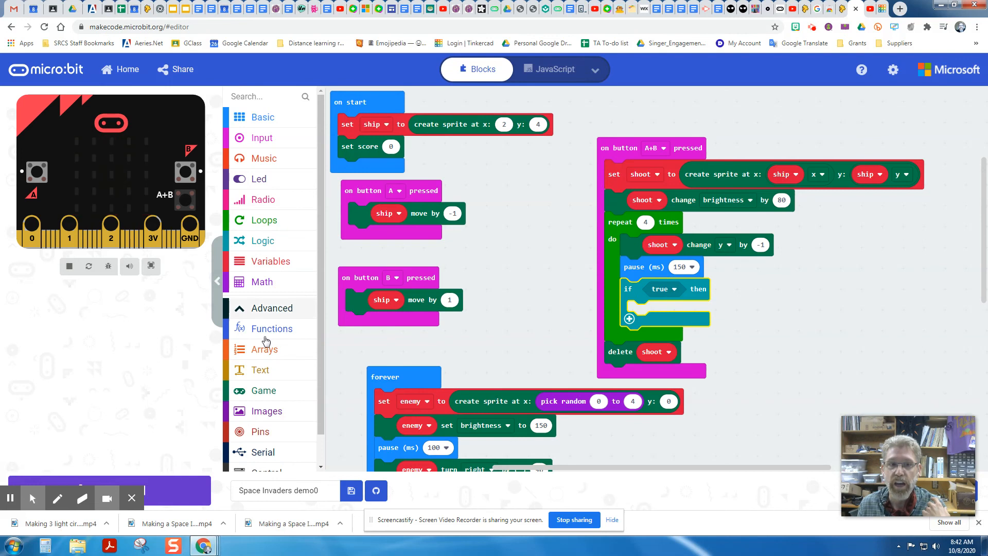
pyautogui.click(264, 390)
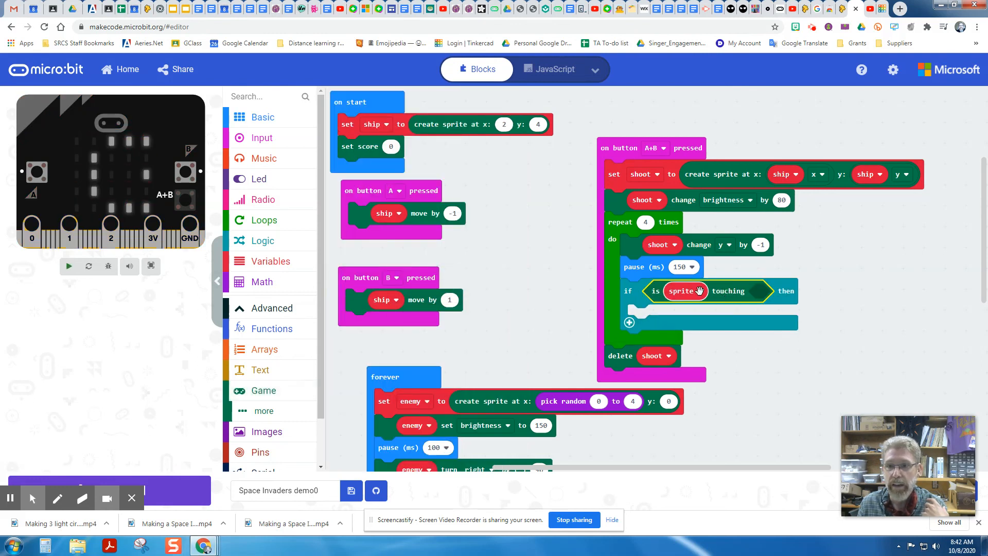
# Make the touching check test whether shoot is touching enemy.
pyautogui.click(685, 291)
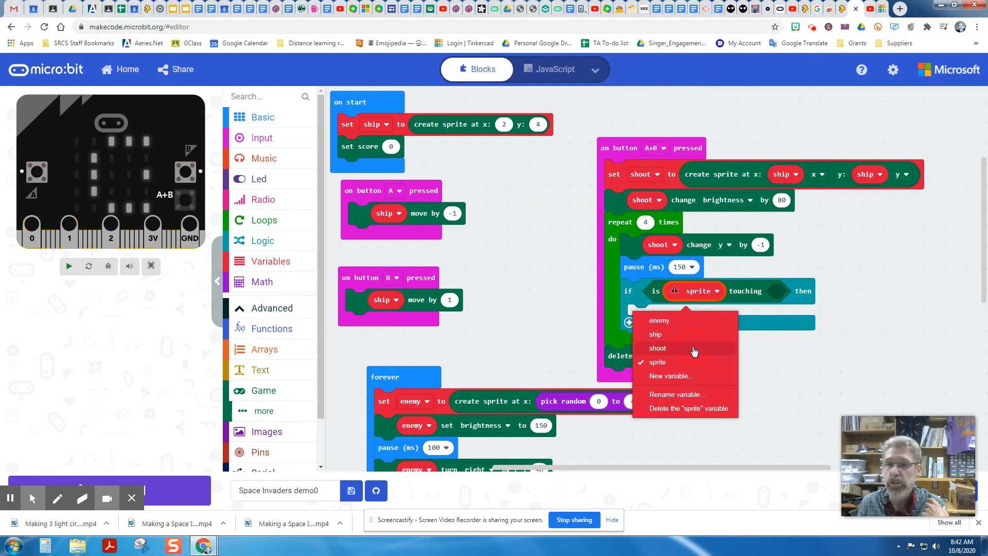
pyautogui.click(656, 347)
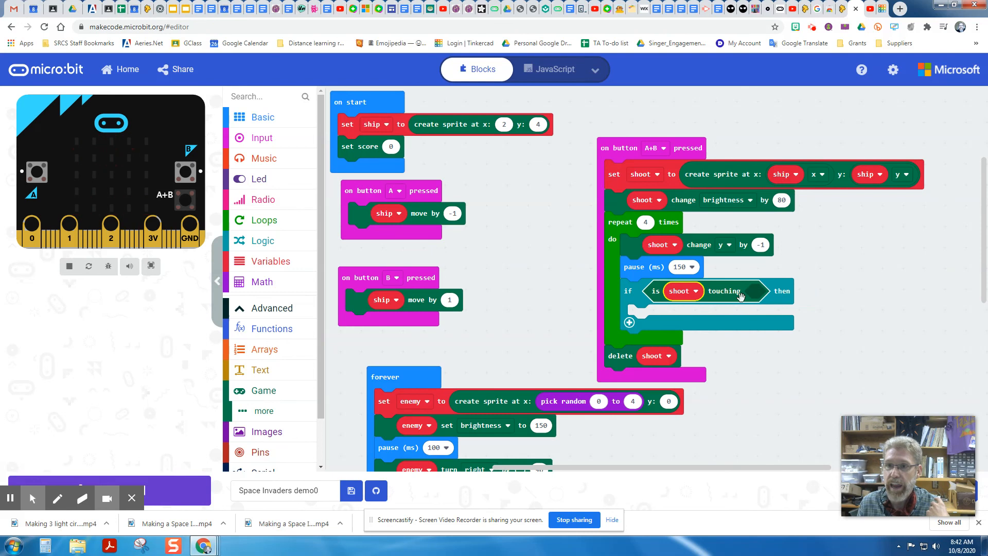
pyautogui.click(257, 262)
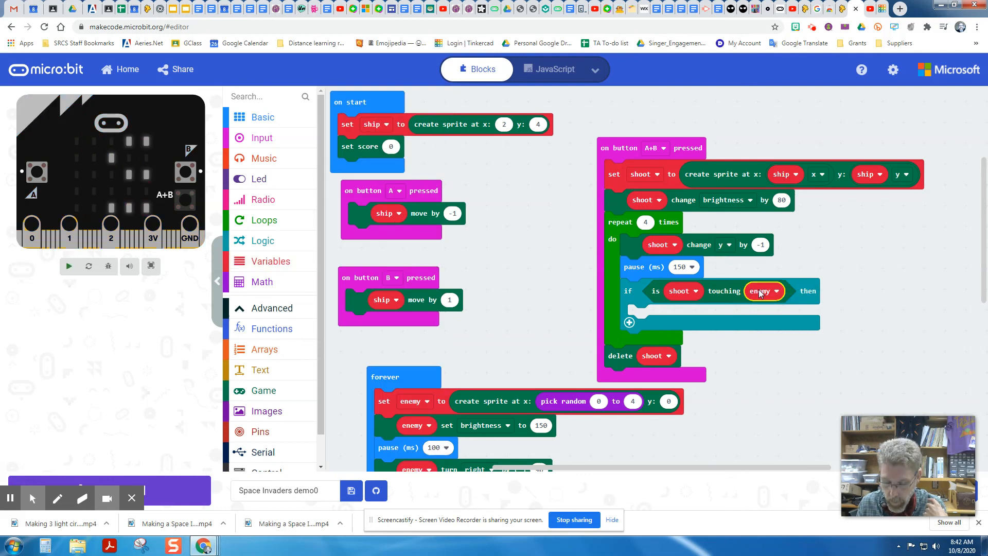
pyautogui.click(68, 266)
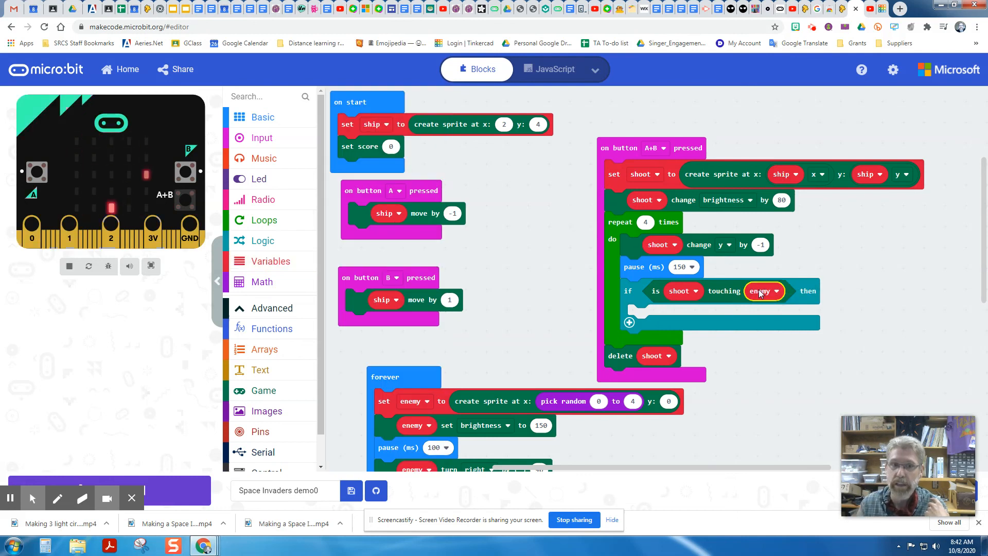
pyautogui.click(263, 391)
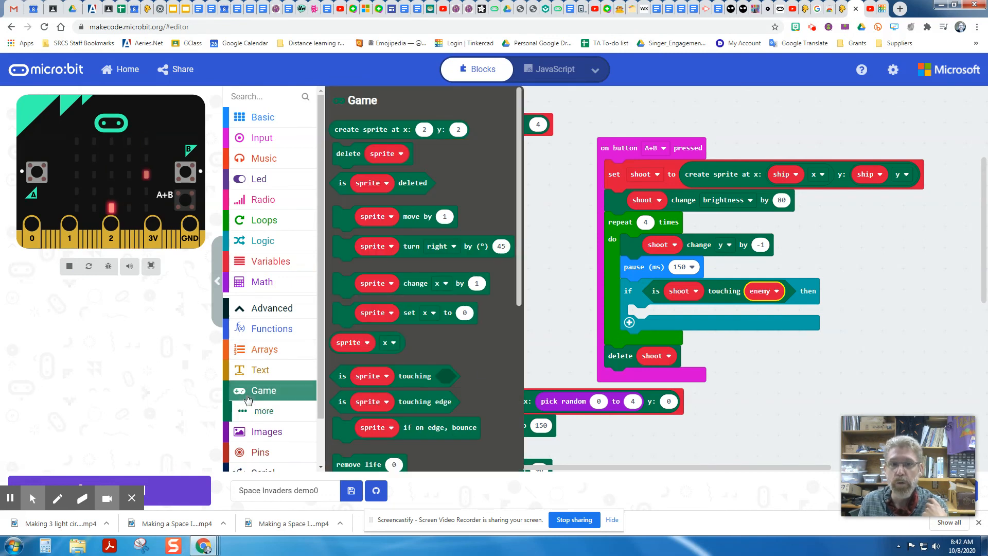
# Put 'change score by 1' inside the shoot-touching-enemy conditional.
pyautogui.scroll(-3)
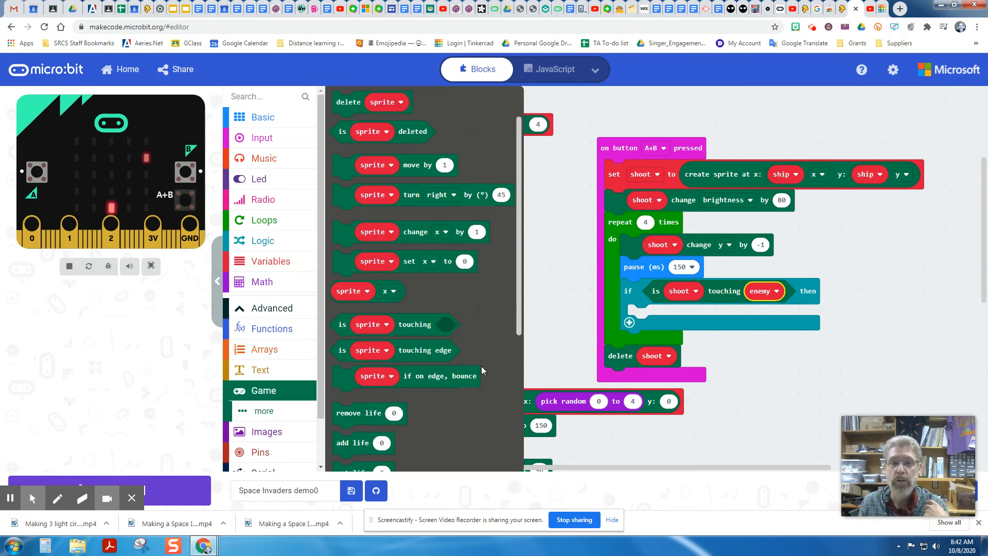
pyautogui.scroll(-3)
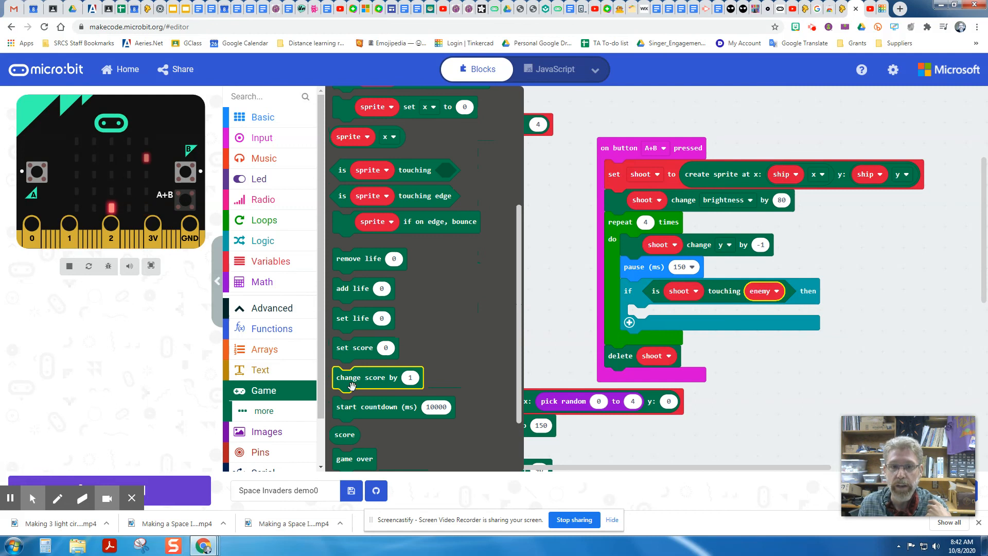
pyautogui.moveTo(377, 376); pyautogui.dragTo(667, 315)
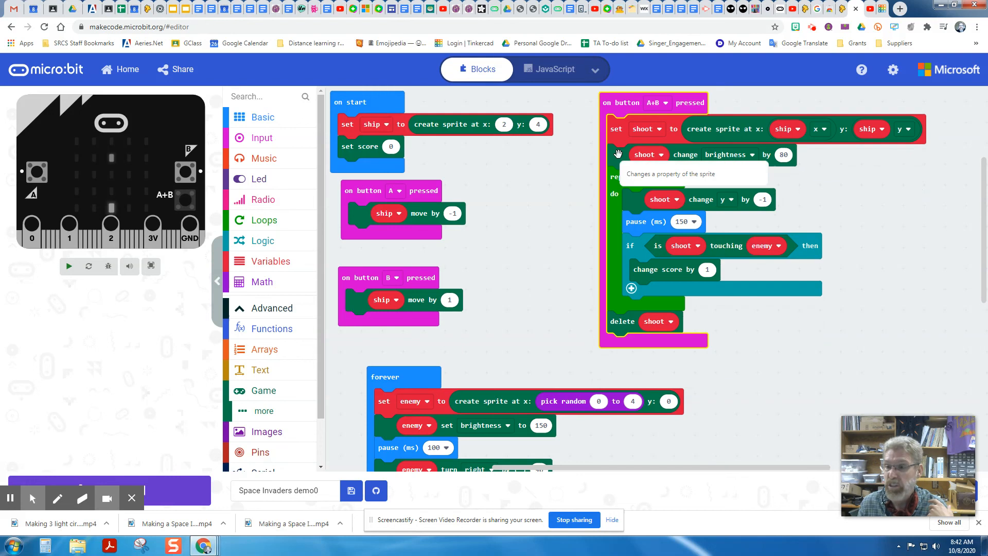
pyautogui.click(69, 265)
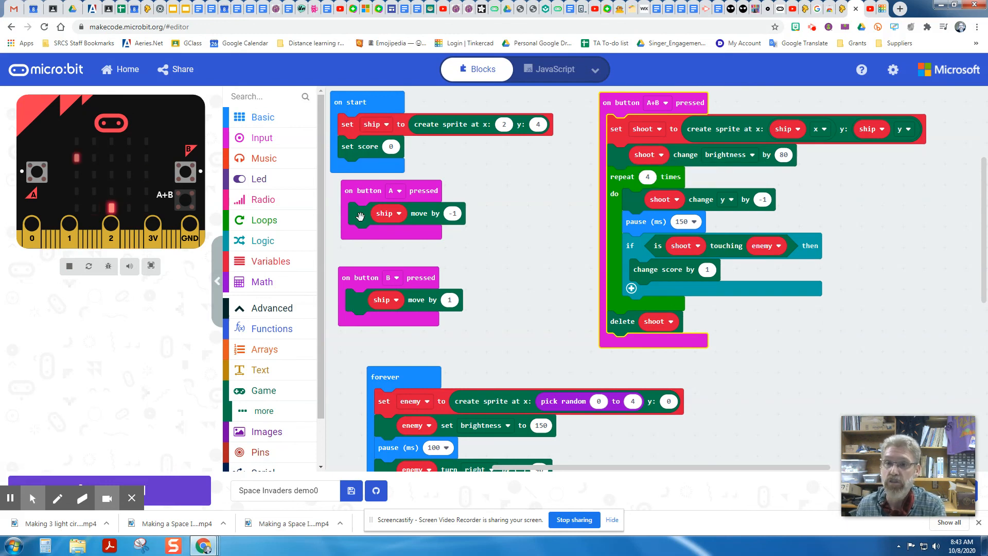
pyautogui.moveTo(235, 393)
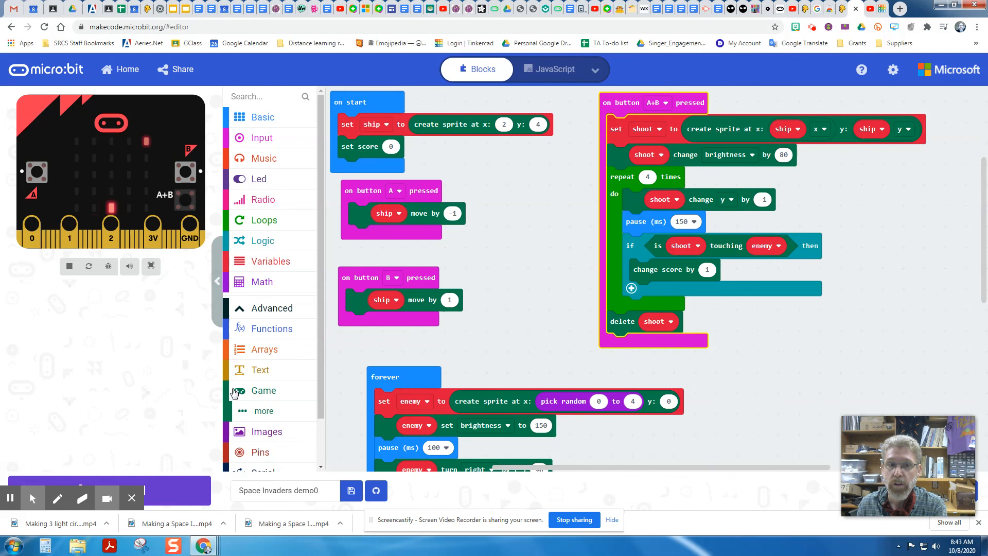
# Add two 'delete sprite' blocks after the score change, removing enemy and then shoot.
pyautogui.click(262, 390)
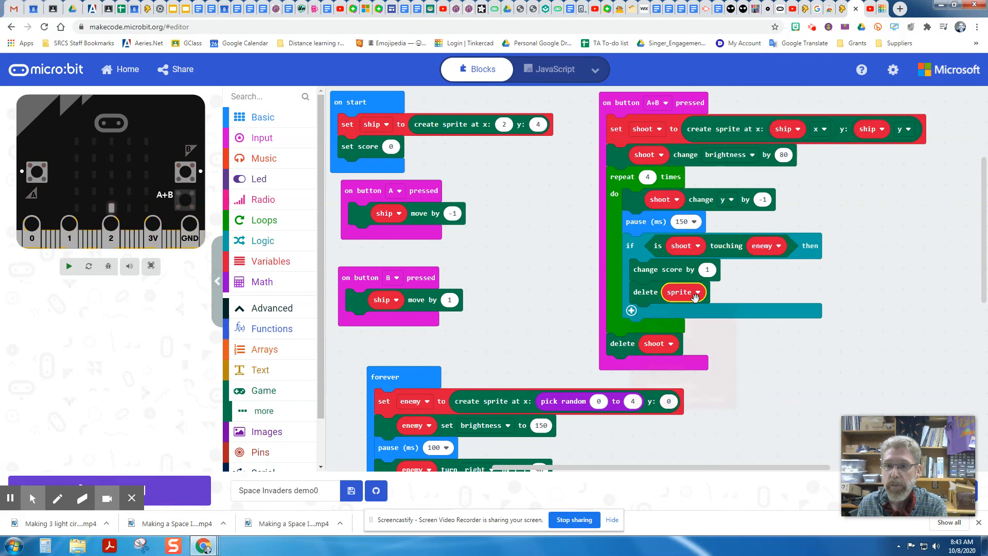
pyautogui.click(695, 292)
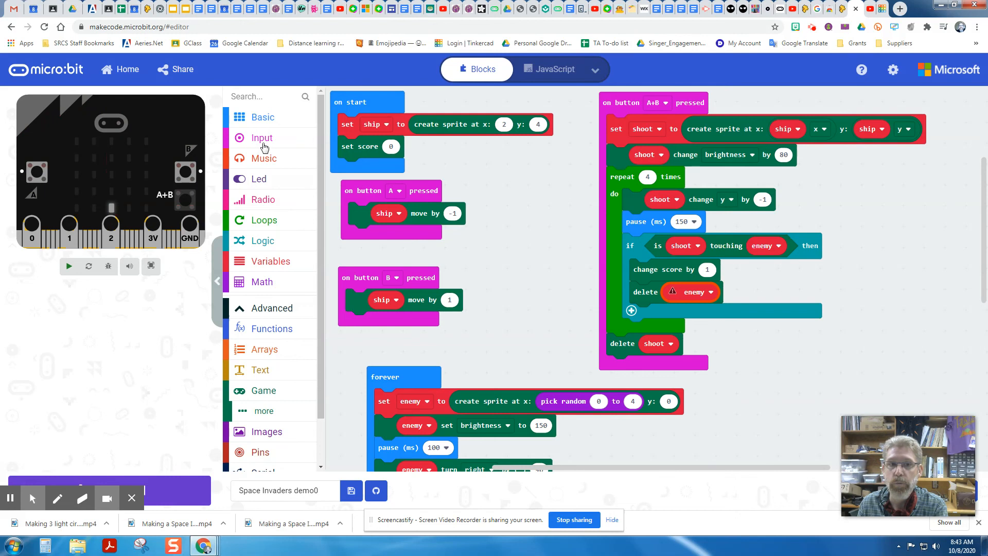
pyautogui.click(264, 390)
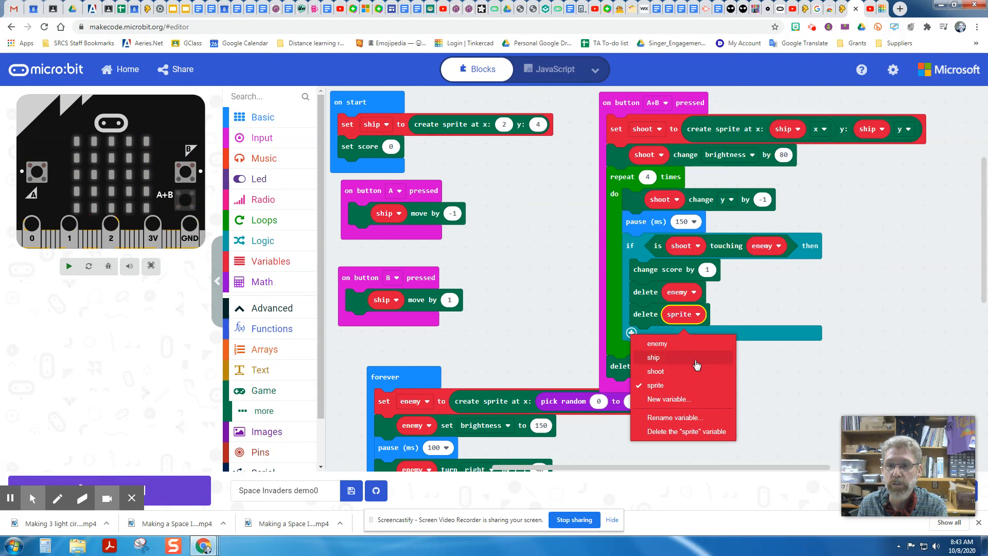
pyautogui.click(654, 370)
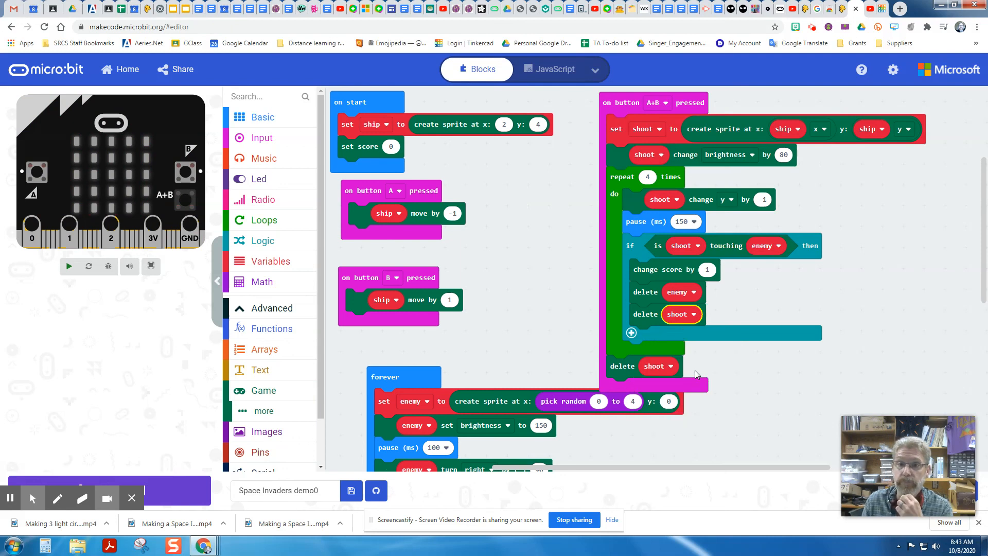
pyautogui.click(68, 266)
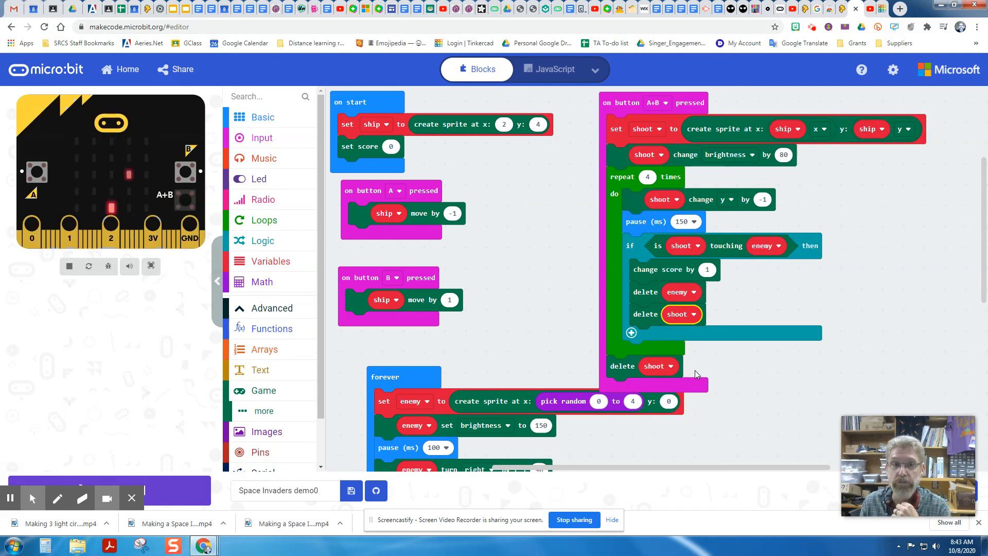